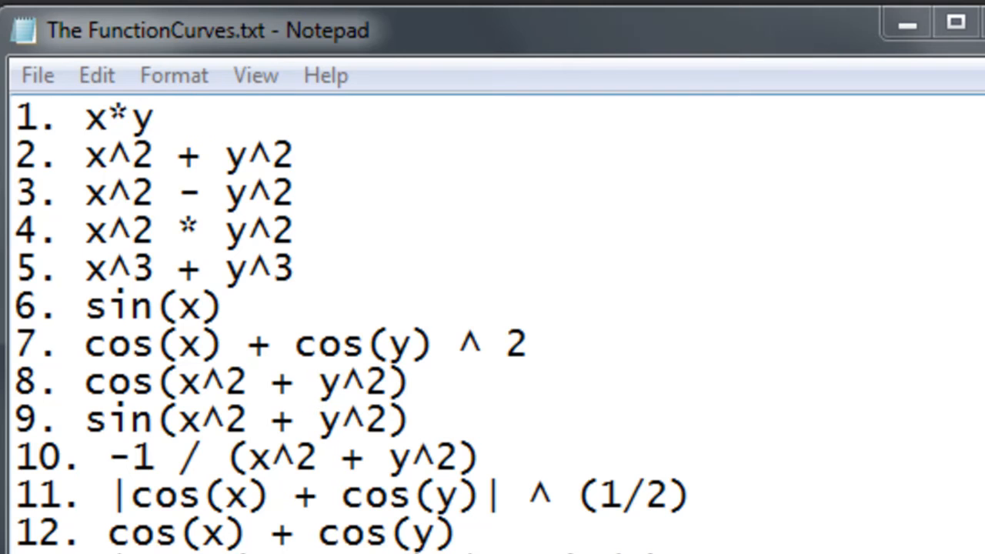
Step: Scroll through the FunctionCurves.txt formula list in Notepad
scroll("down", 3)
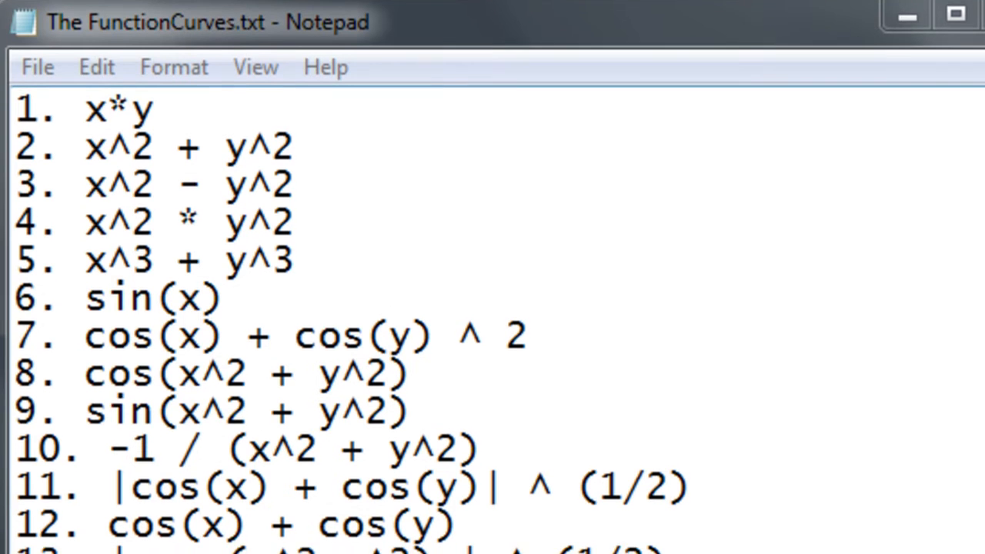
scroll("down", 3)
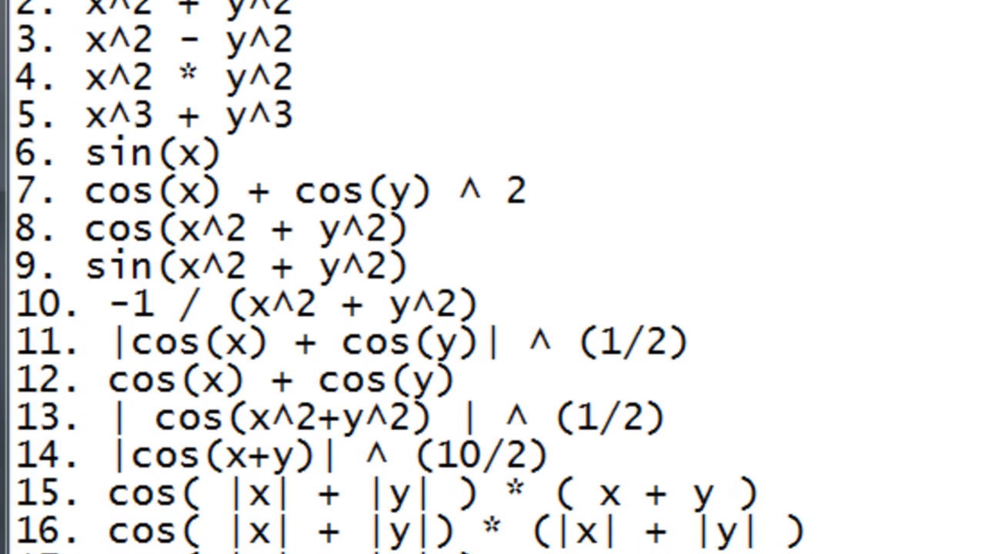
scroll("down", 3)
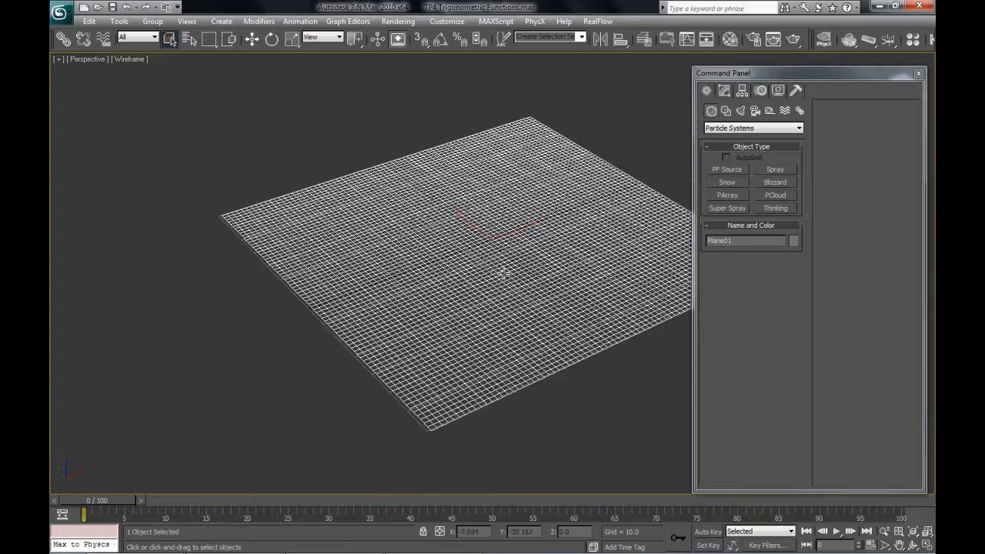
Step: Place a Thinking Particles system, open its editor, and create a Dynamic Set under Master Dynamic
left_click(724, 90)
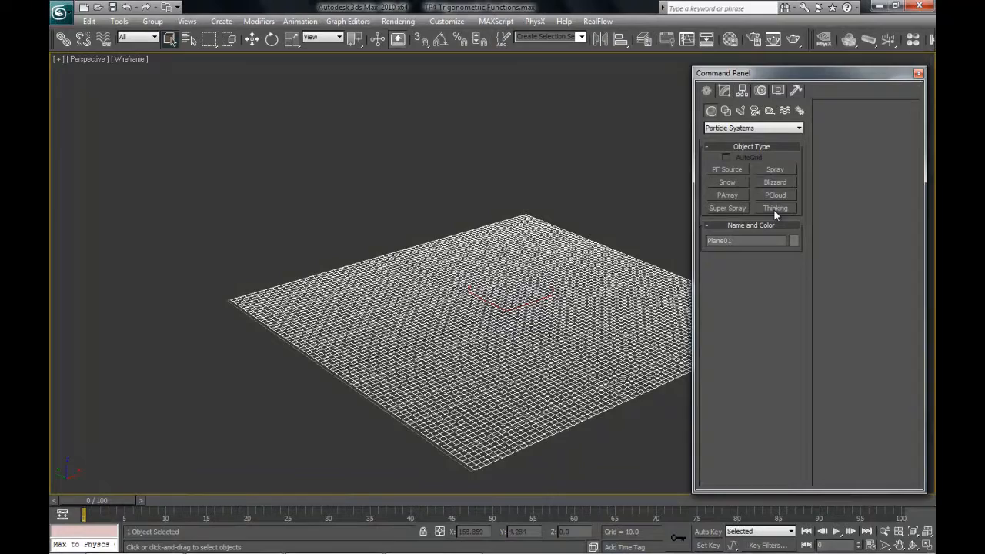
left_click(775, 207)
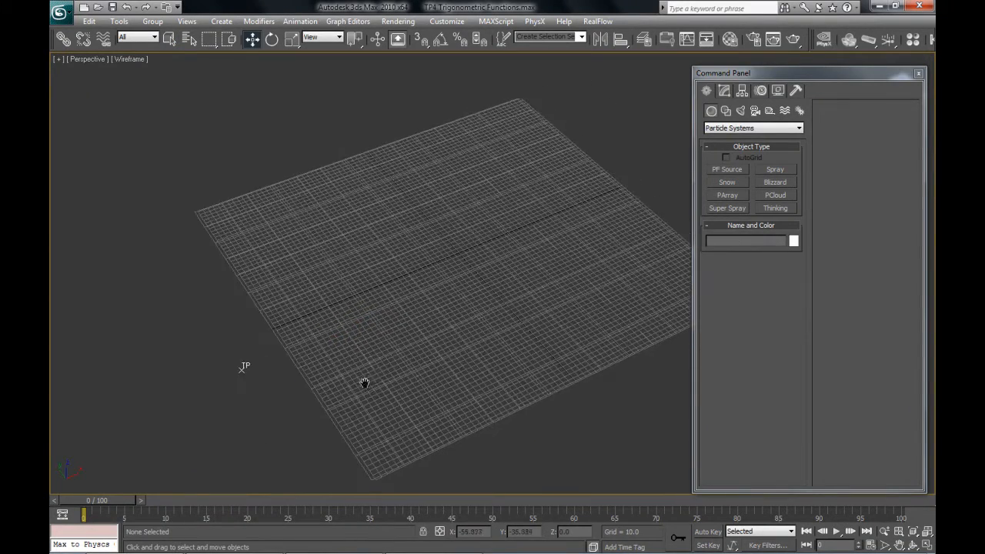
left_click(775, 207)
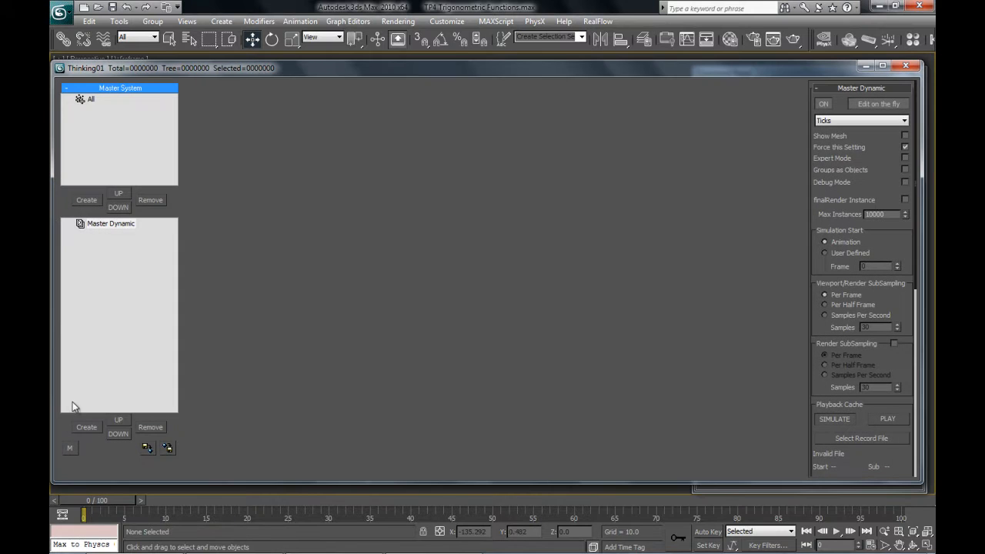
left_click(86, 427)
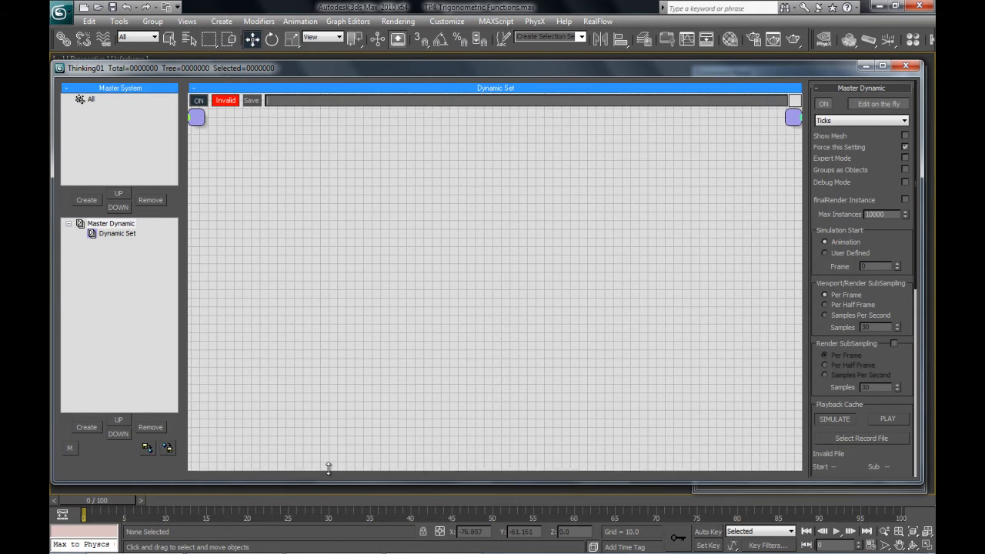
left_click(116, 233)
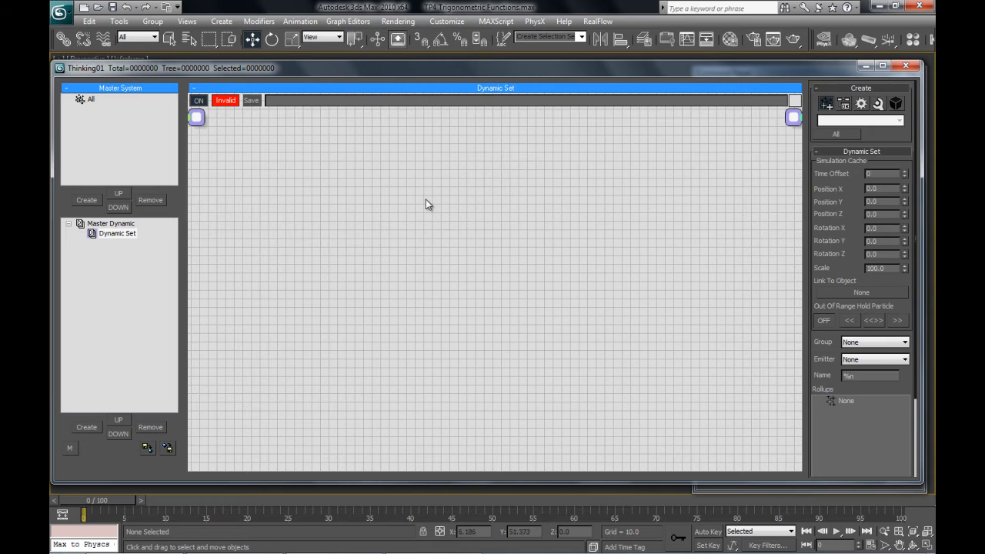
Step: Add Surface Pos and Node helpers and a Position Born operator to the graph
right_click(428, 204)
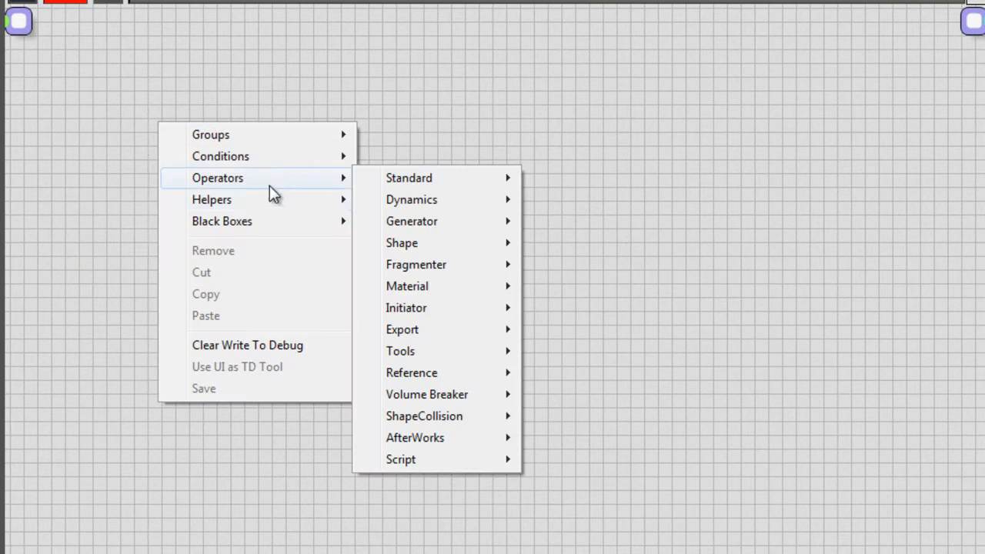
mouse_move(211, 199)
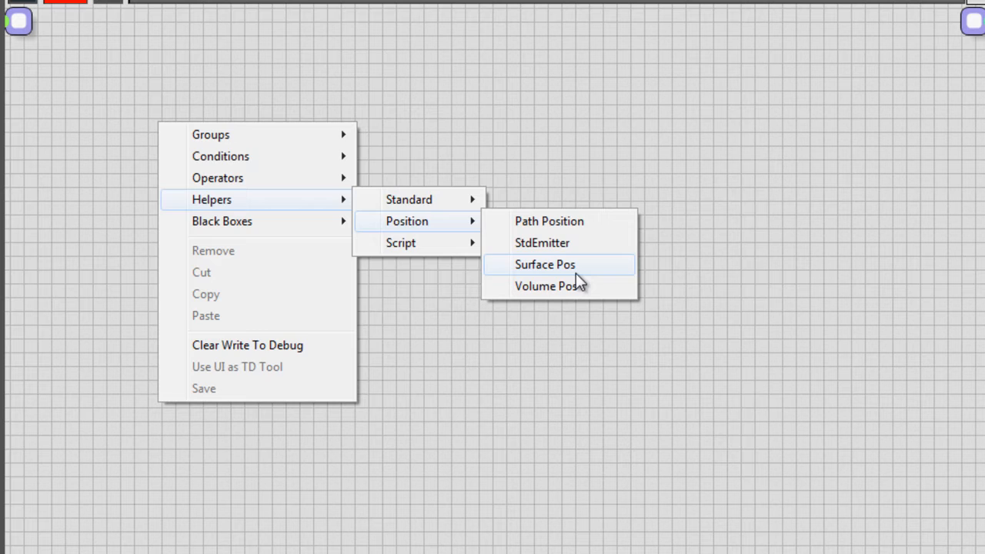
left_click(545, 264)
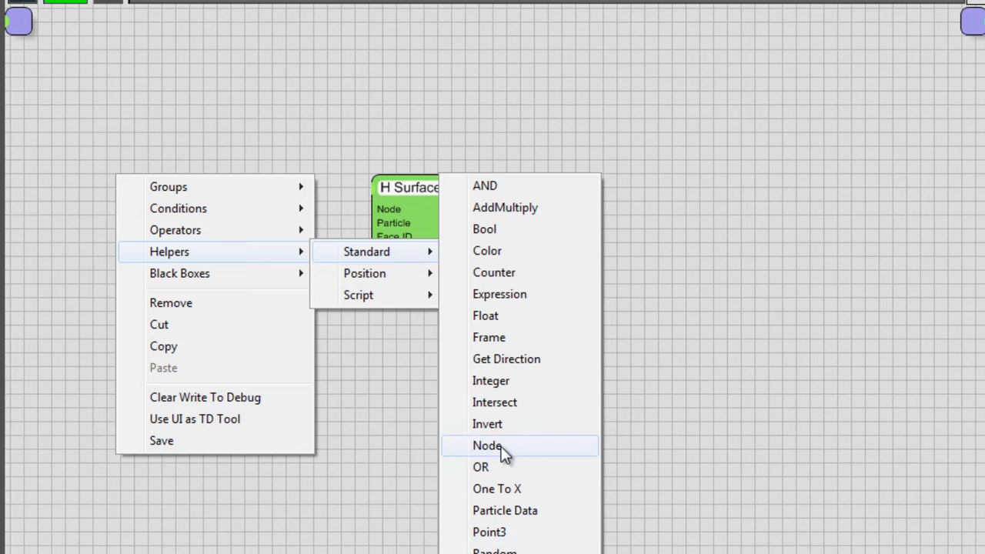
left_click(487, 445)
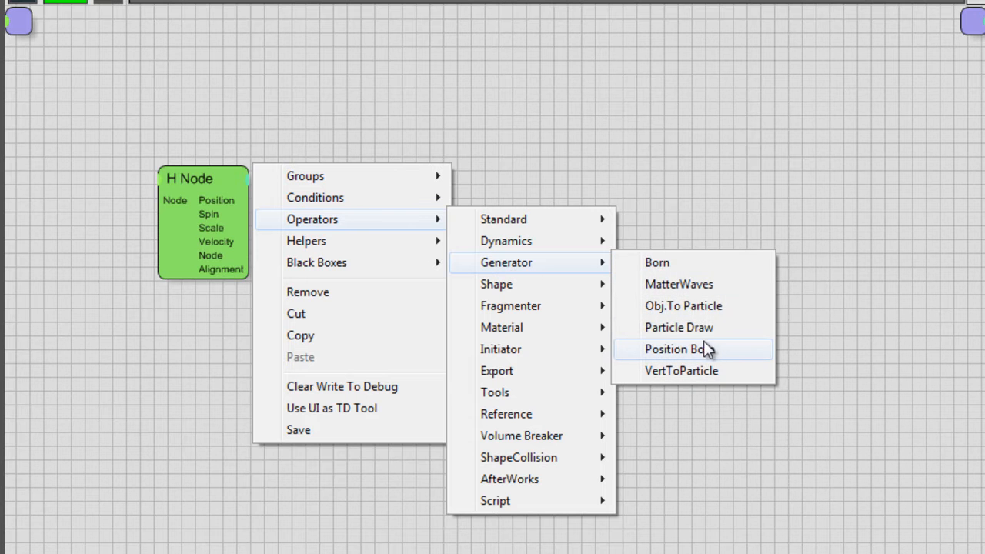
left_click(676, 349)
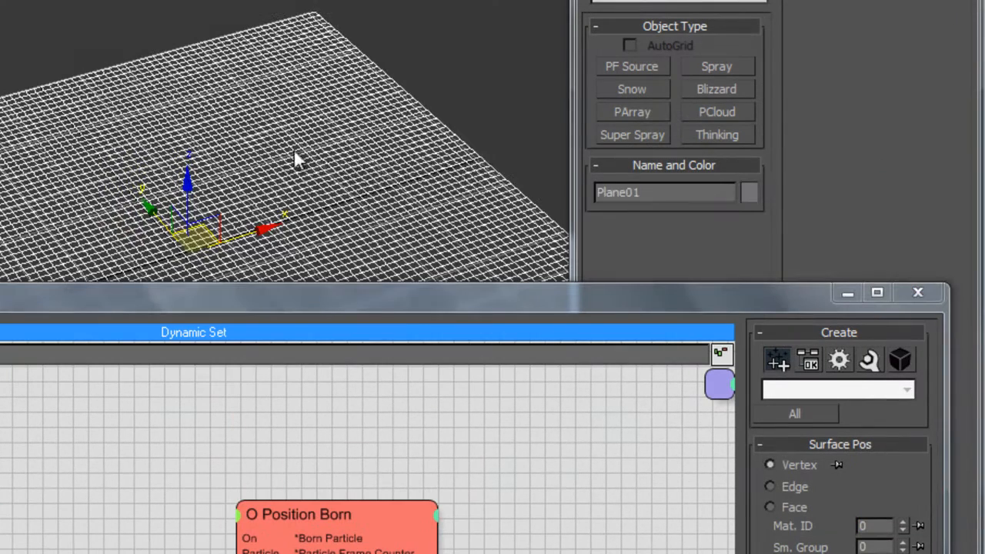
right_click(298, 159)
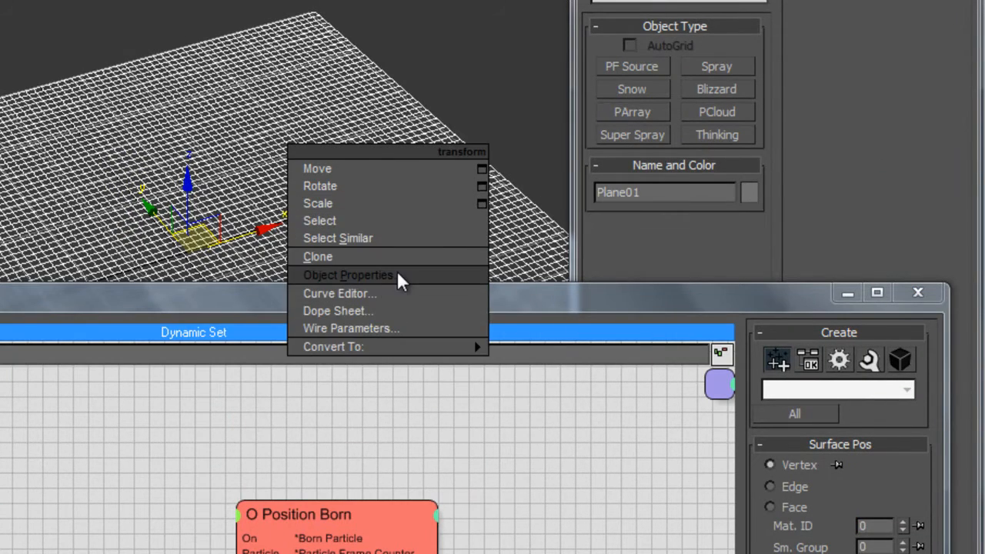
left_click(348, 275)
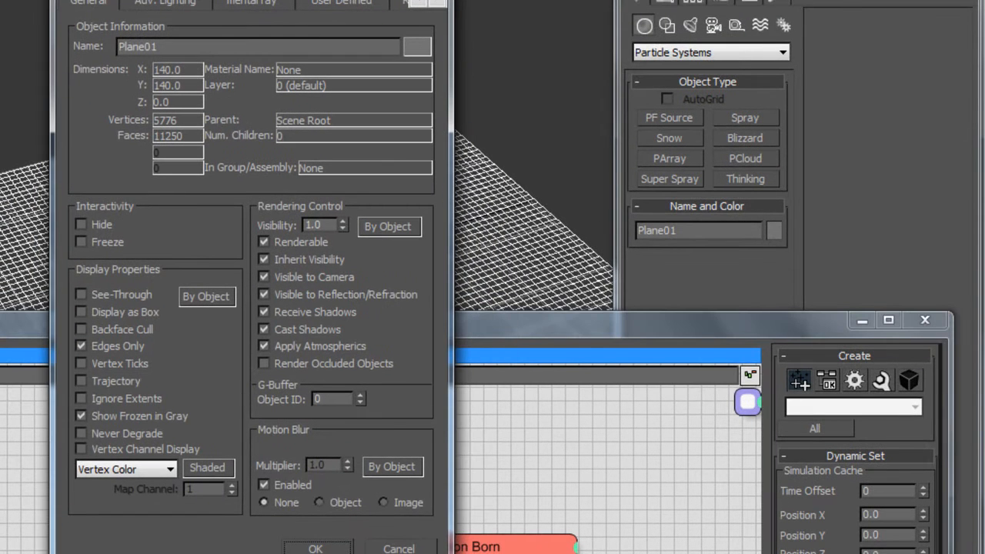
left_click(80, 224)
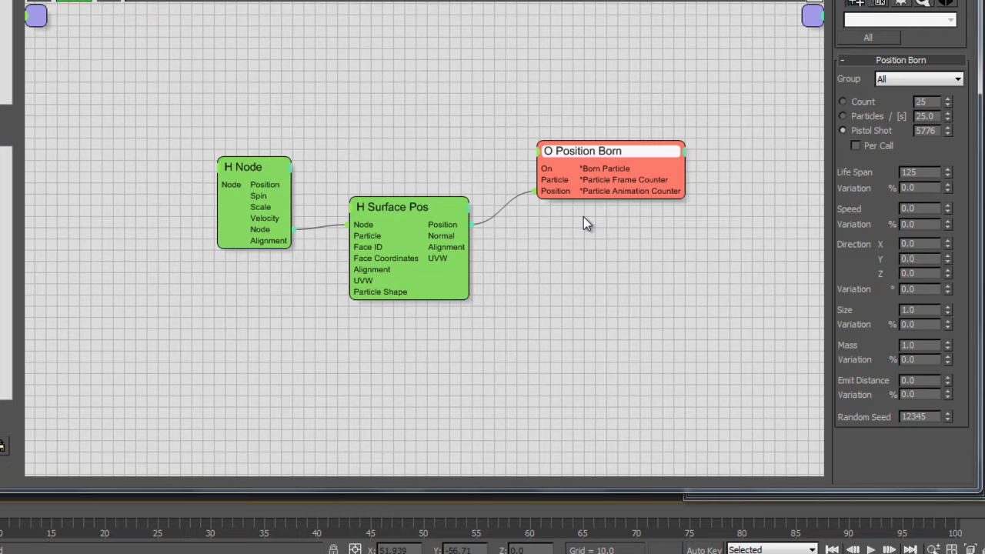
mouse_move(567, 162)
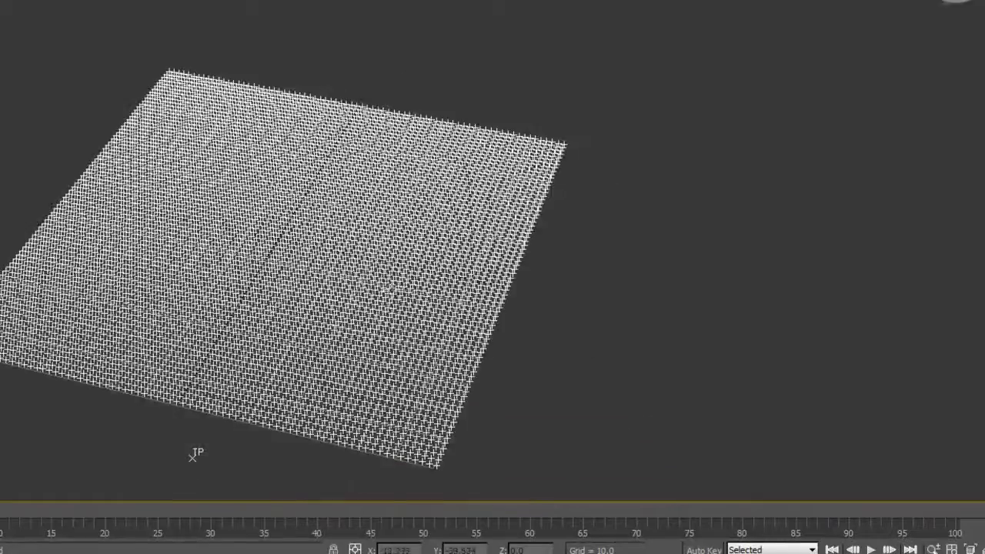
Step: Wire Node, Surface Pos and Position Born to birth 5776 particles on Plane01's vertices
left_click_drag(308, 269, 384, 216)
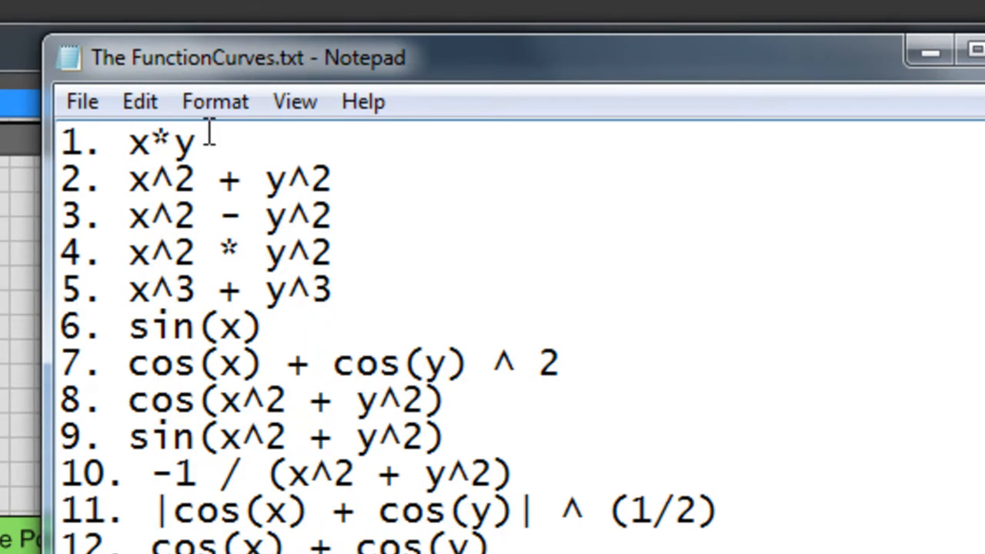
Step: Select the x*y formula on line 1 of the Notepad list
double_click(162, 142)
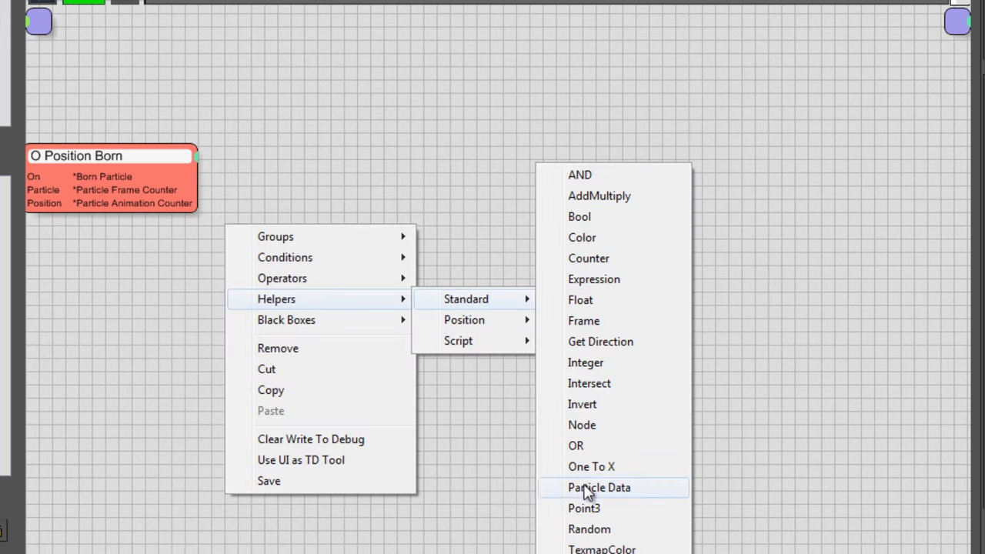
Step: Add a Point3 helper to split Position Born's position into X, Y and Z
left_click(583, 508)
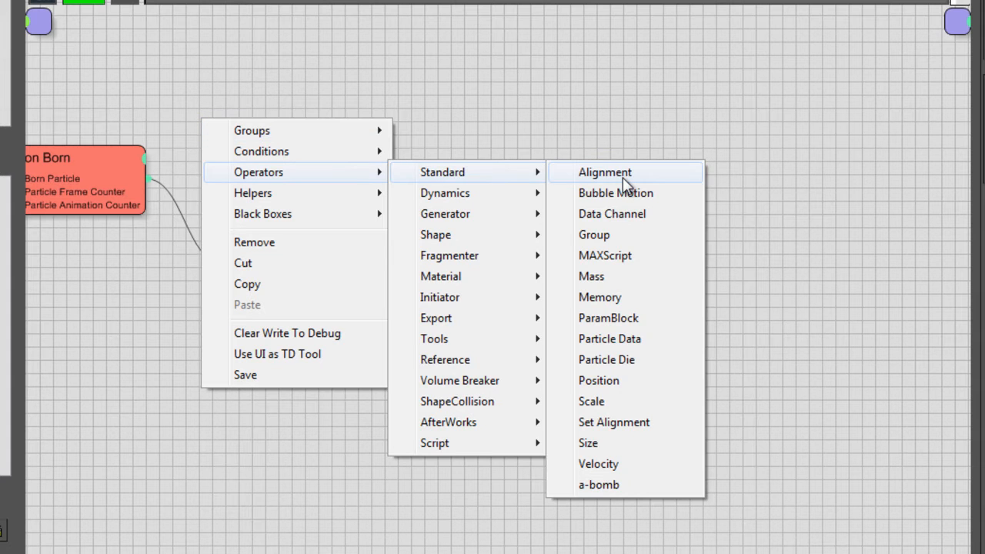
Step: Add a Position operator to drive particle positions from the rebuilt vector
left_click(598, 380)
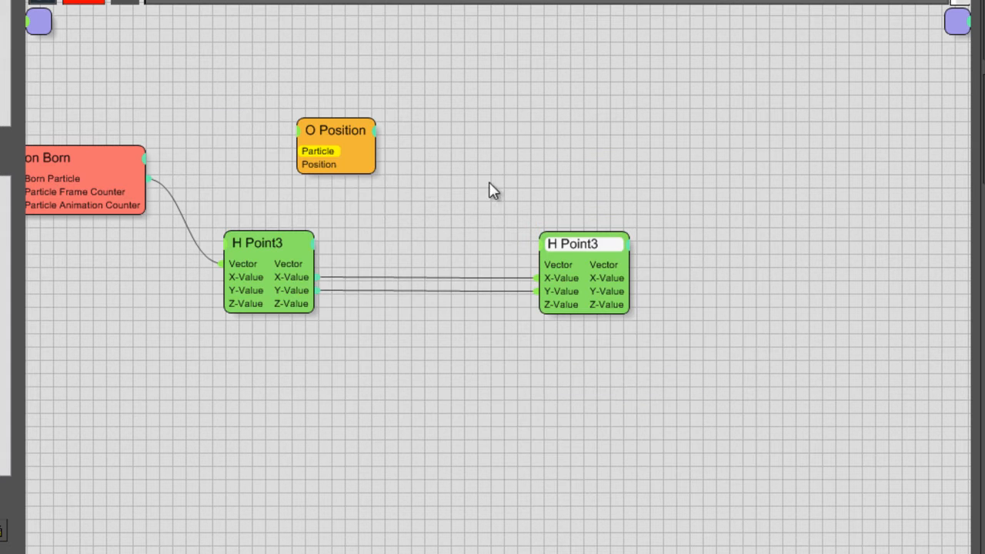
mouse_move(190, 180)
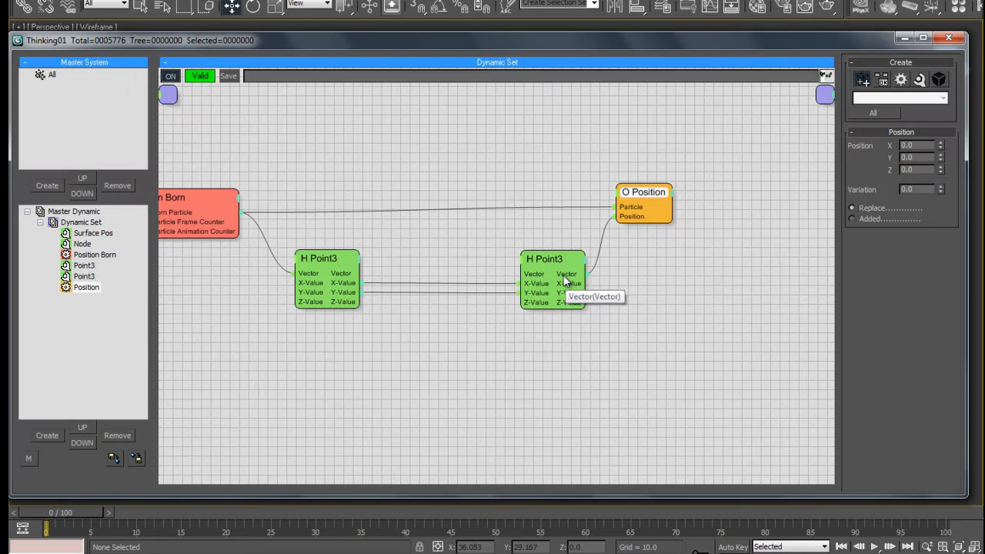
mouse_move(351, 332)
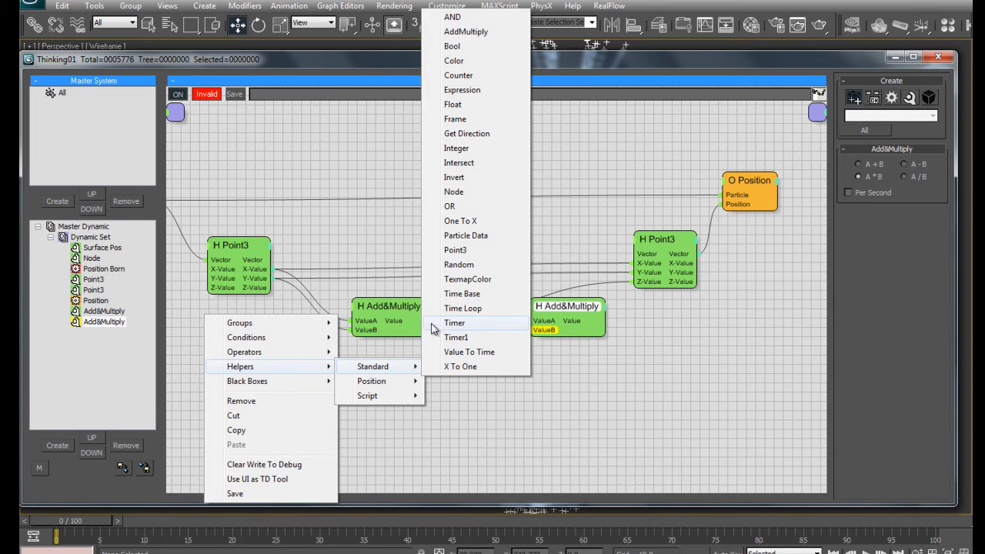
Step: Add a Float helper feeding the second multiply's ValueB and set it to 0.36
left_click(453, 104)
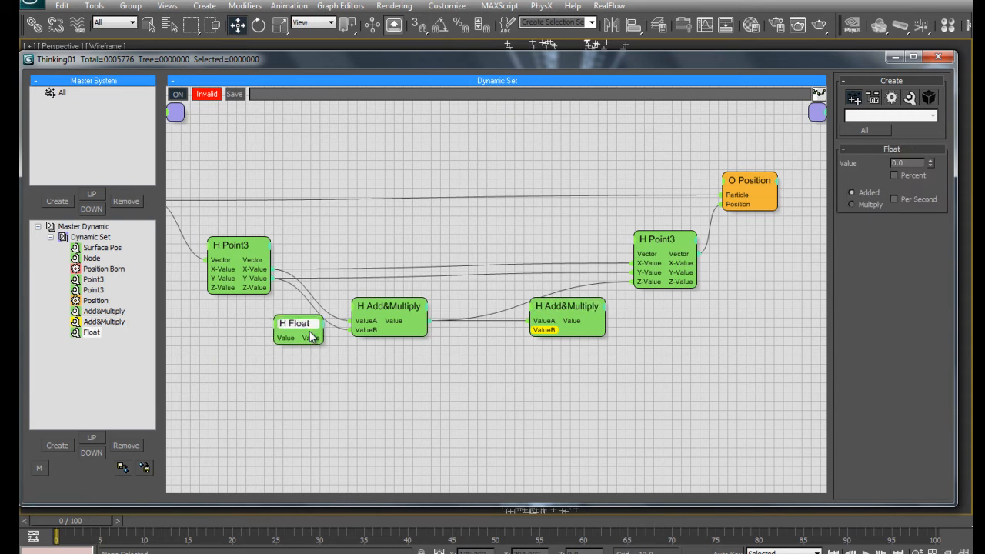
left_click_drag(296, 323, 454, 354)
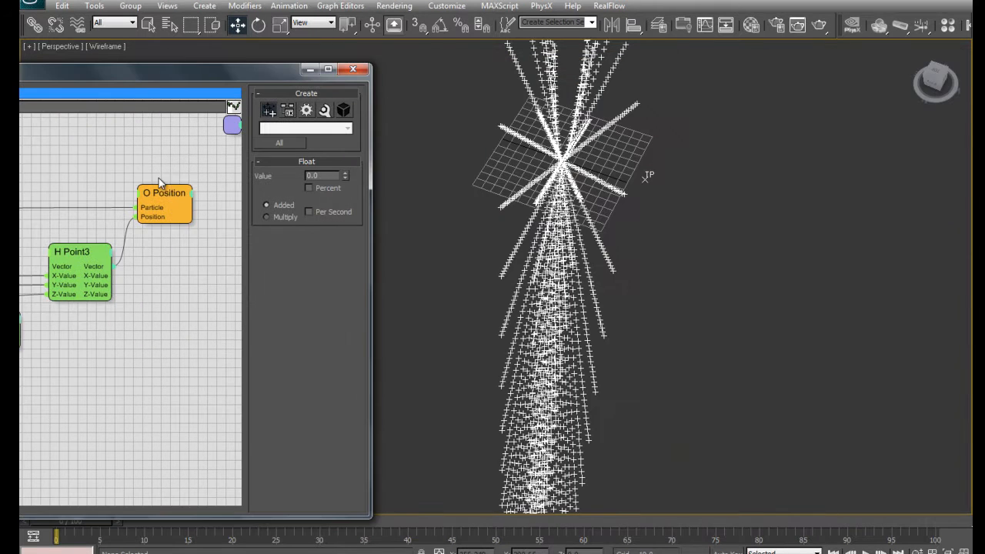
left_click(346, 173)
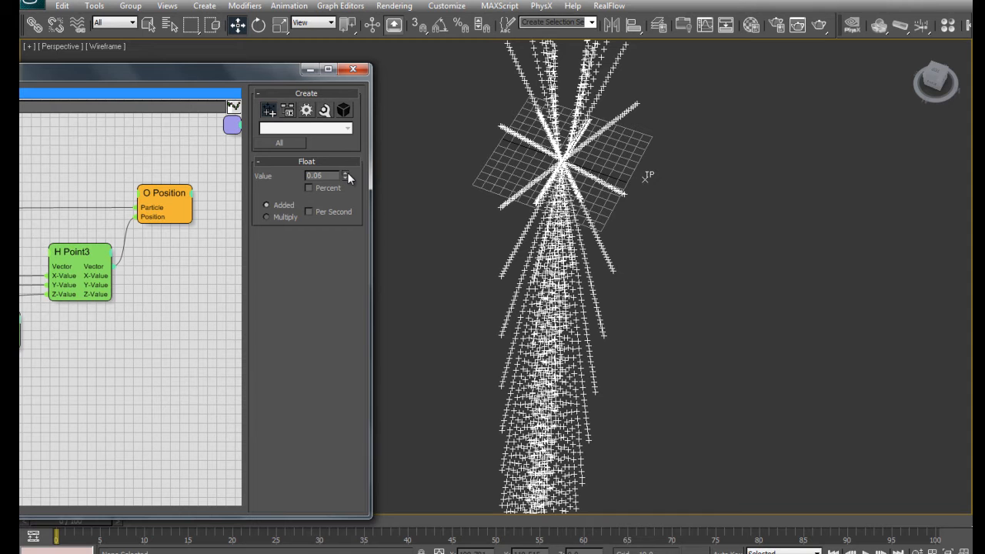
left_click(346, 173)
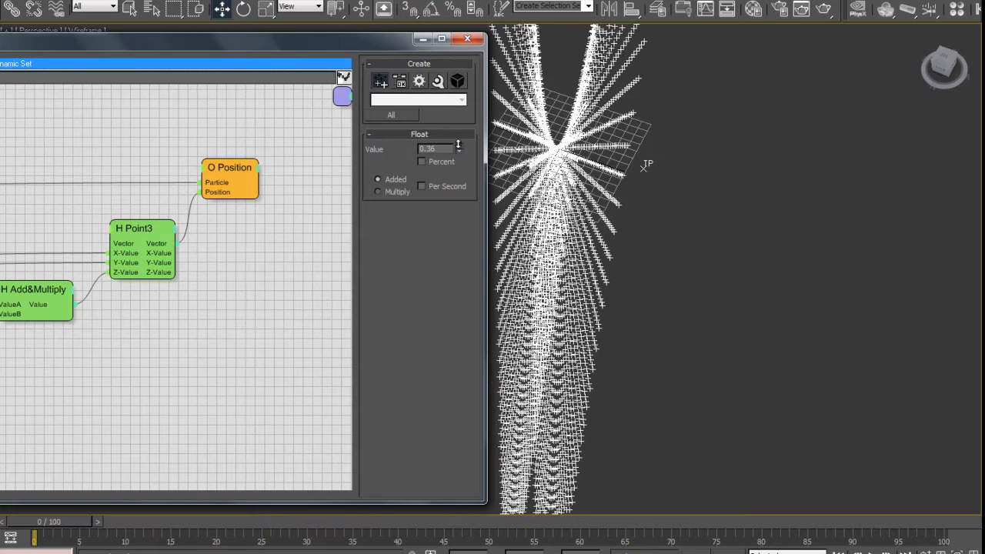
left_click(460, 151)
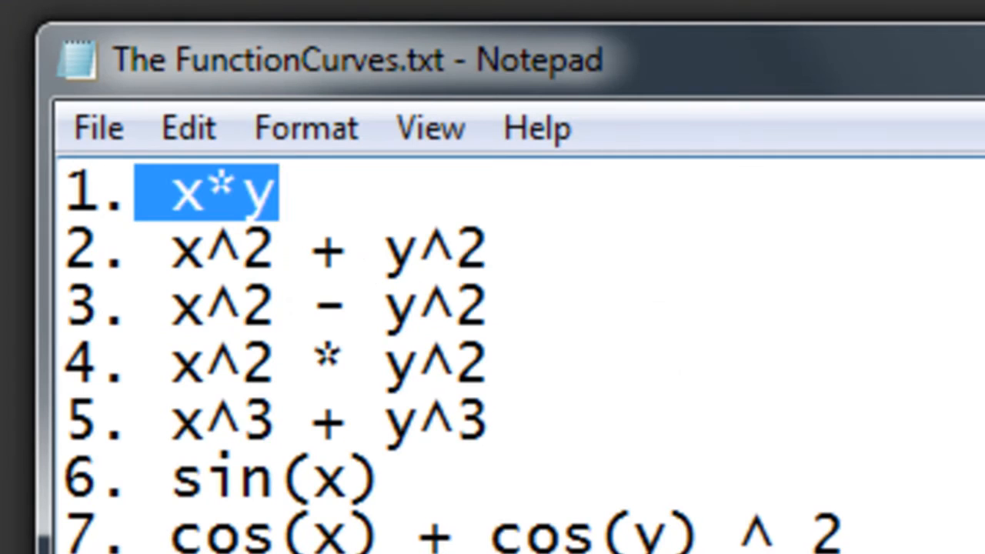
Step: Highlight the second formula, x^2 + y^2, in FunctionCurves.txt
double_click(472, 250)
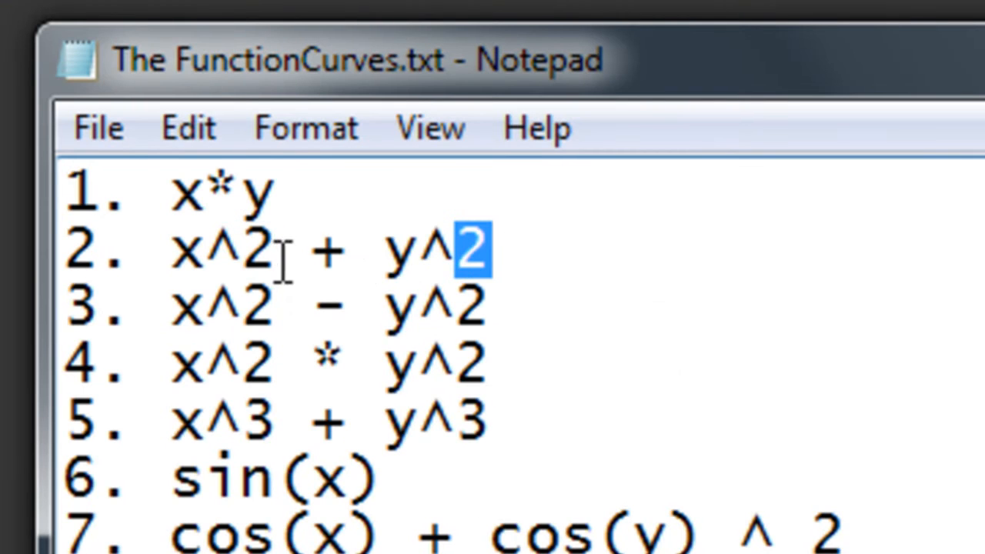
left_click_drag(492, 250, 380, 250)
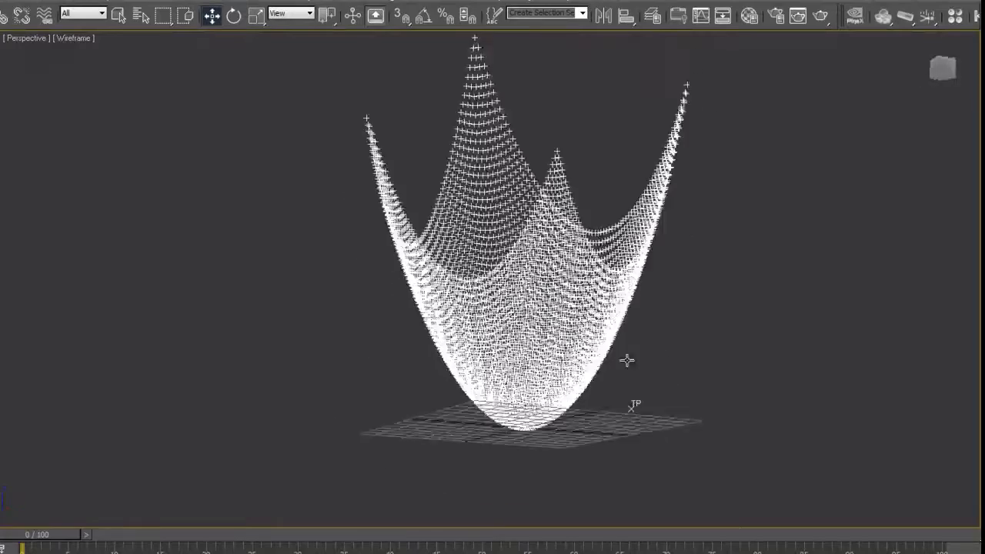
Step: Rewire Add&Multiply nodes so X*X plus Y*Y feeds the Float-scaled multiply and Point3 Z
left_click_drag(627, 360, 604, 450)
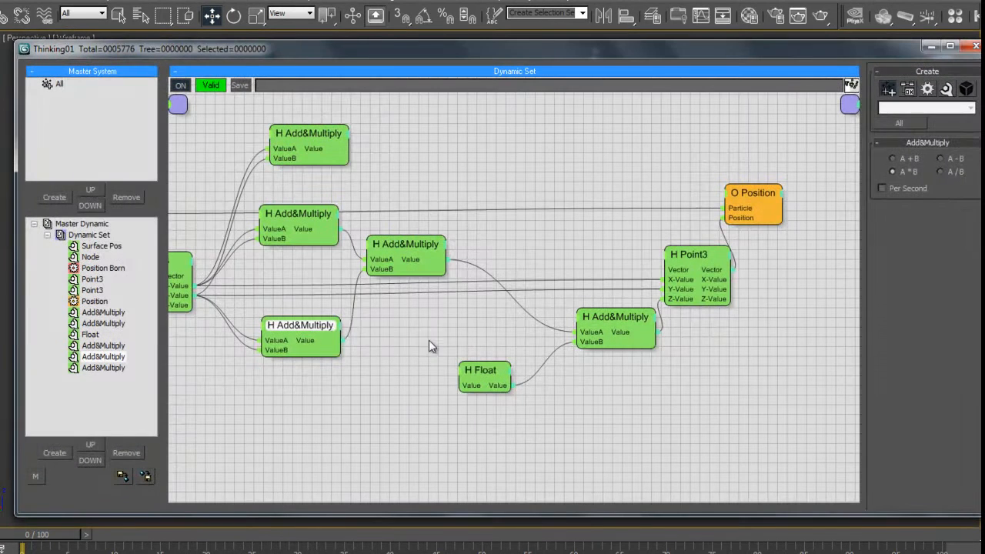
mouse_move(393, 294)
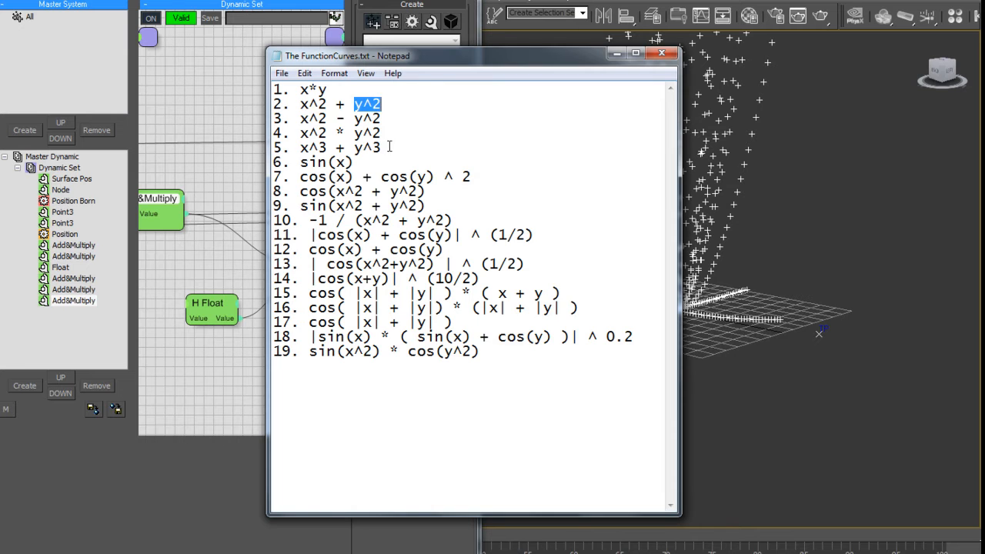
Step: Select the fifth Notepad formula, x^3 + y^3, and return to the Thinking Particles graph
left_click_drag(380, 103, 380, 132)
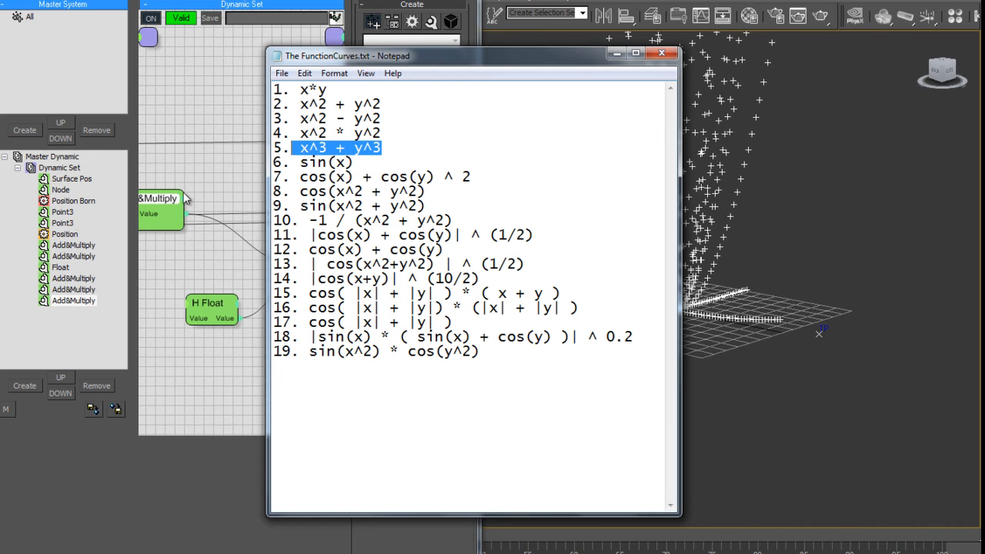
left_click(661, 52)
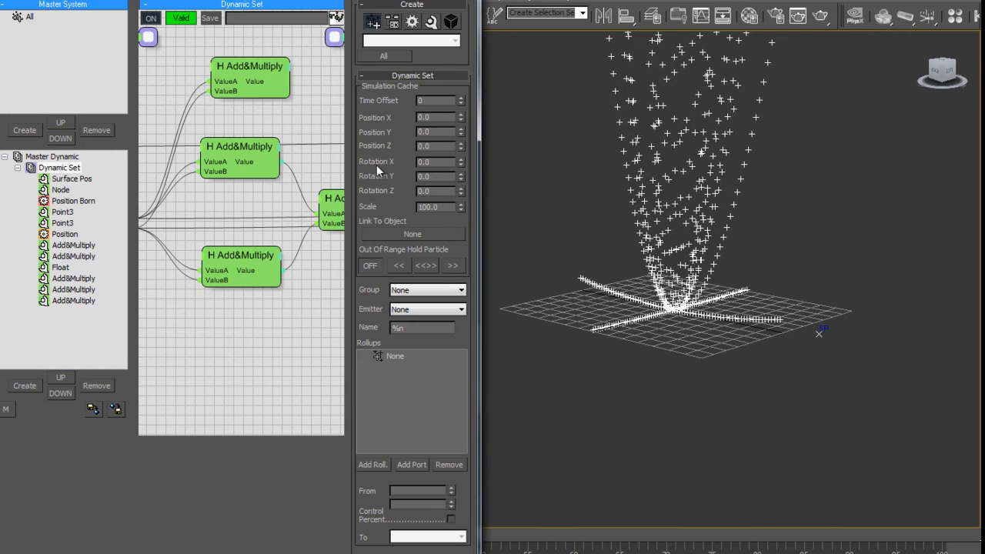
Step: Add an unconnected sin node from Black Boxes > M3D_Math to the Dynamic Set graph
left_click(239, 146)
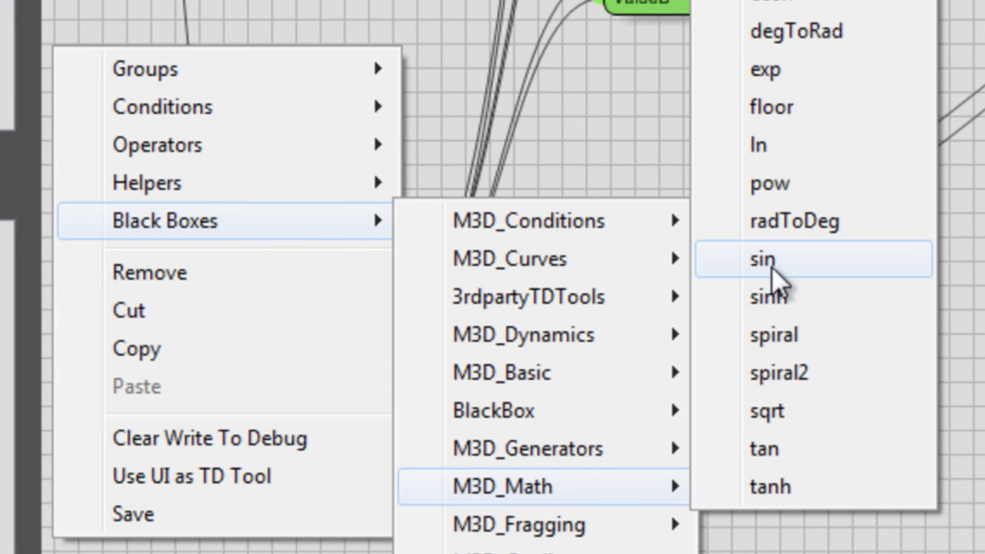
left_click(761, 259)
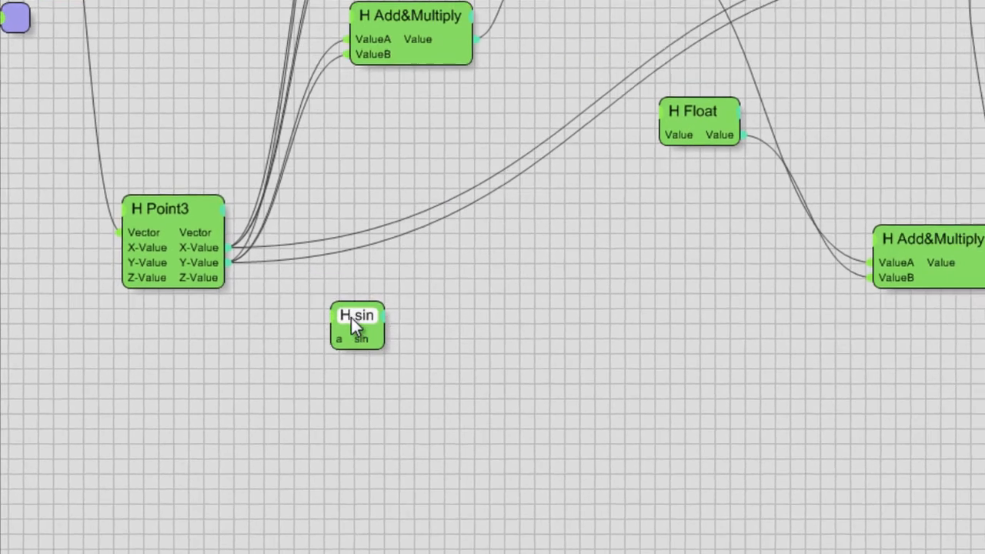